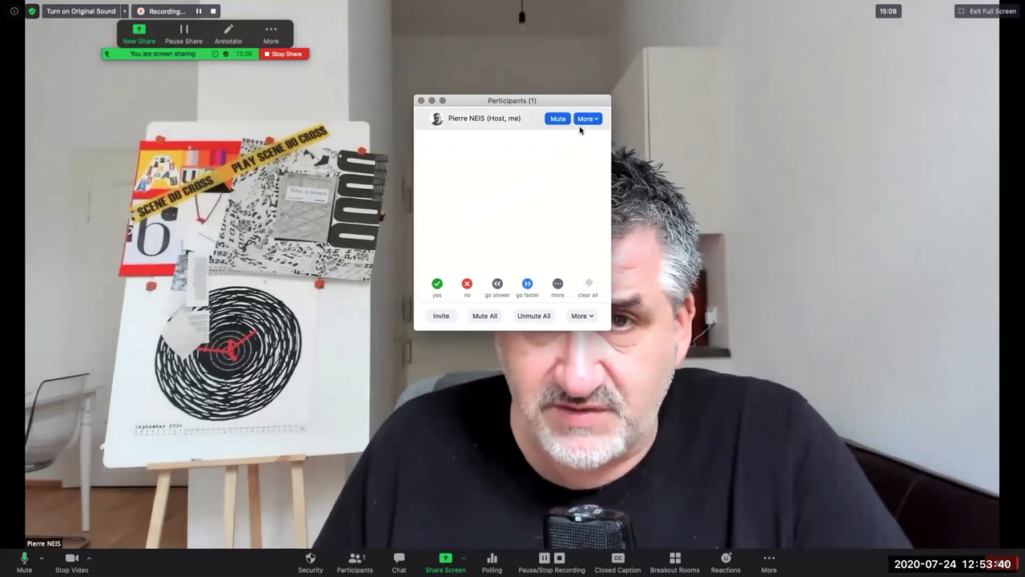
Review the host's entry and reactions in the Participants list, then close the list
{"action": "left_click", "coordinate": [585, 119]}
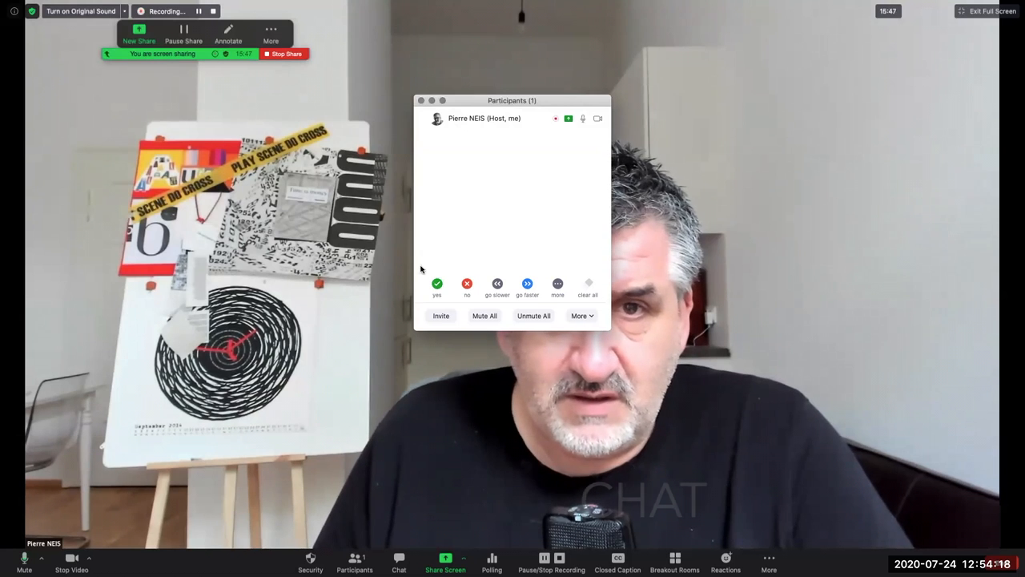
{"action": "left_click", "coordinate": [421, 100]}
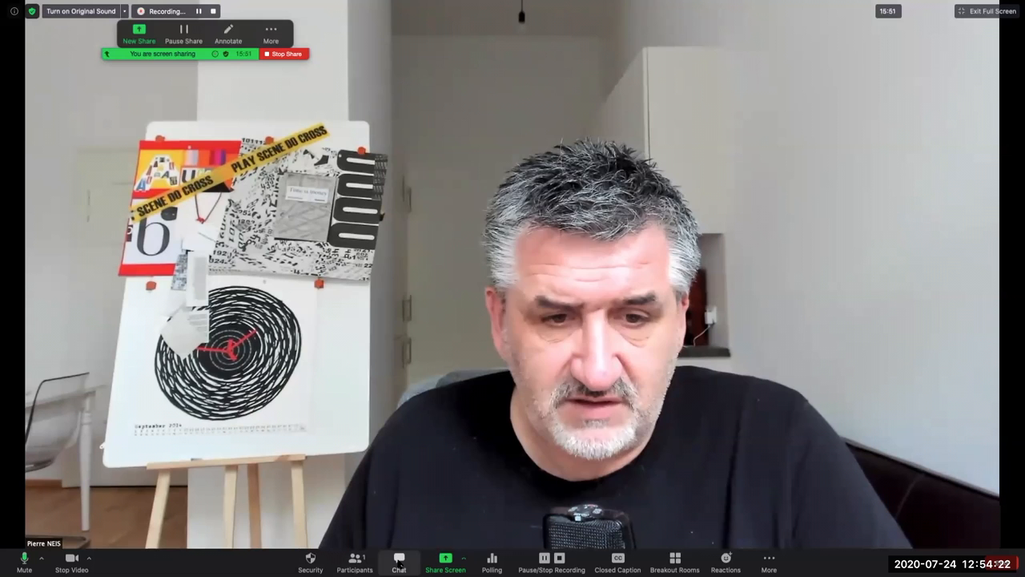
{"action": "left_click", "coordinate": [398, 560]}
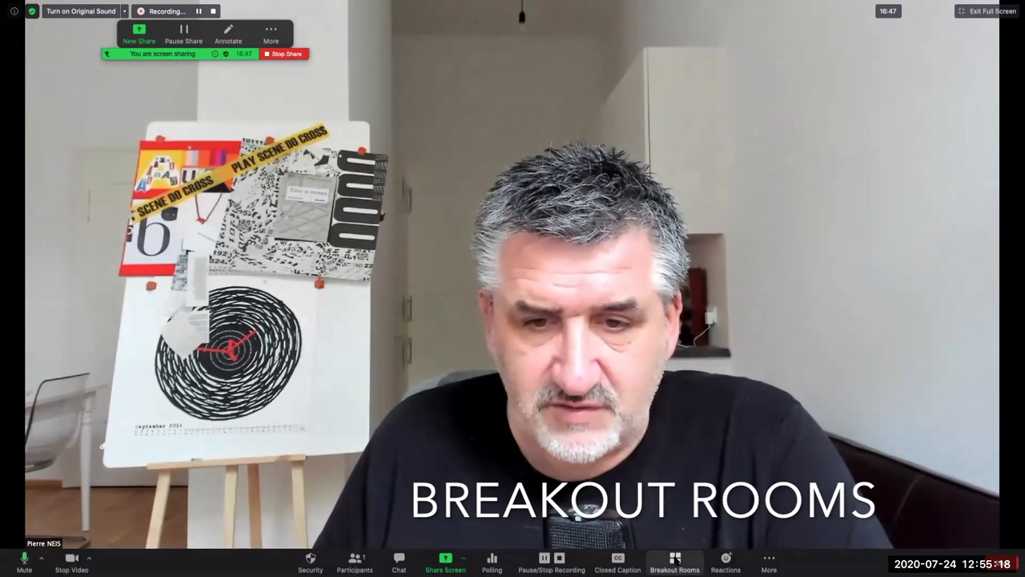
Create four breakout rooms, expand Breakout Room 1, and review the room Options
{"action": "left_click", "coordinate": [674, 563]}
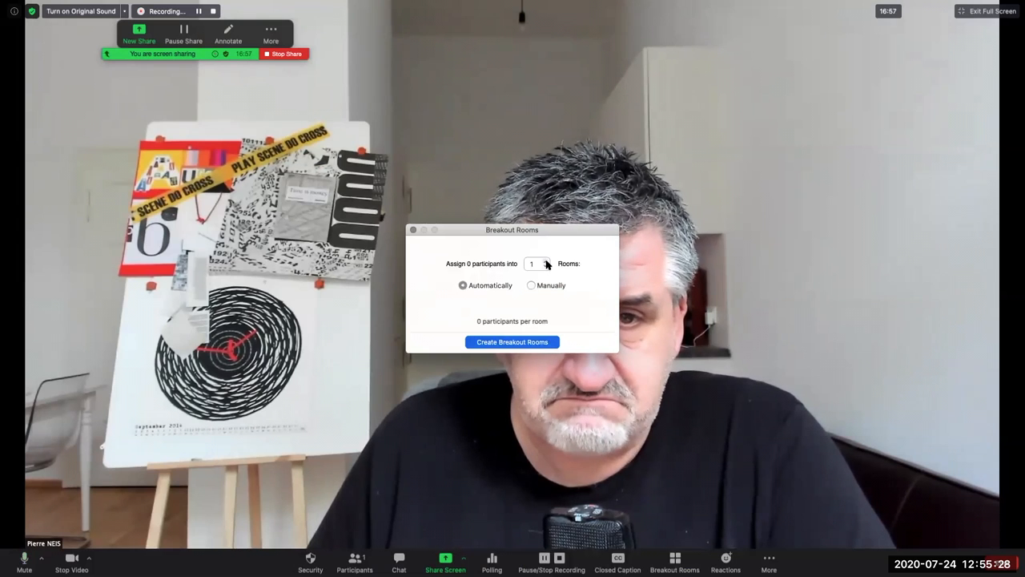
{"action": "left_click", "coordinate": [512, 342]}
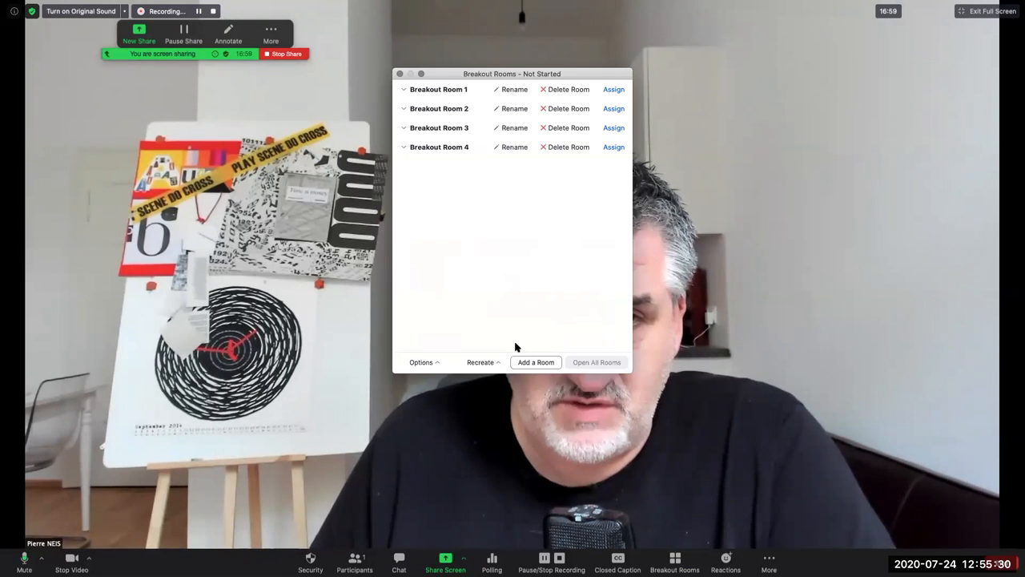
{"action": "left_click", "coordinate": [438, 89]}
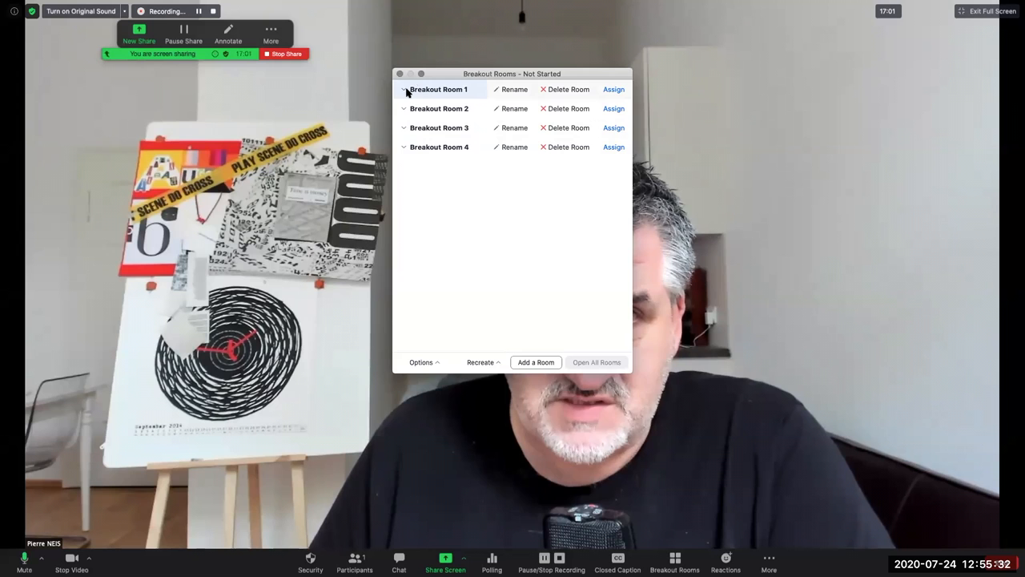
{"action": "left_click", "coordinate": [423, 362]}
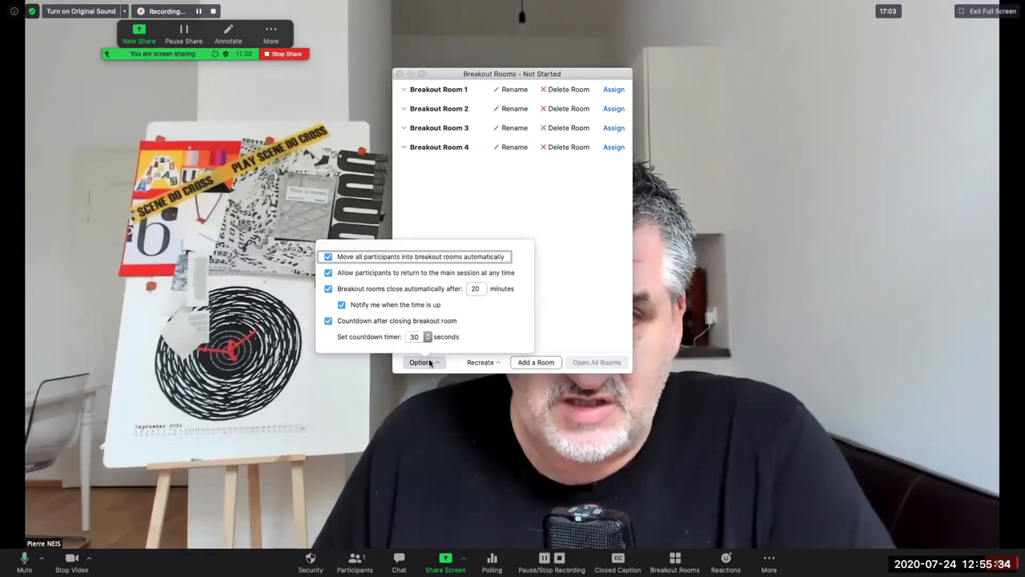
{"action": "mouse_move", "coordinate": [364, 289]}
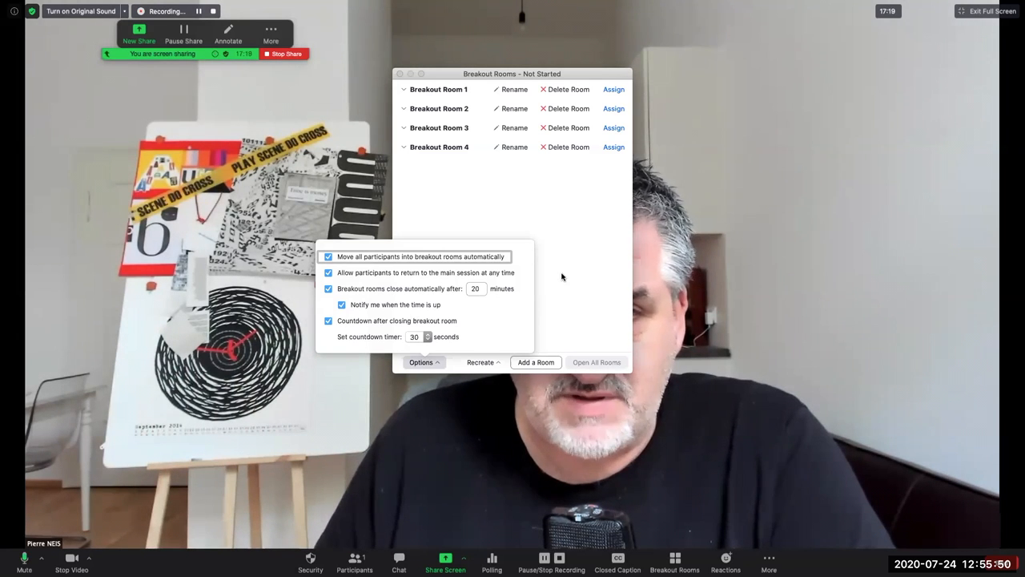
{"action": "left_click", "coordinate": [421, 362]}
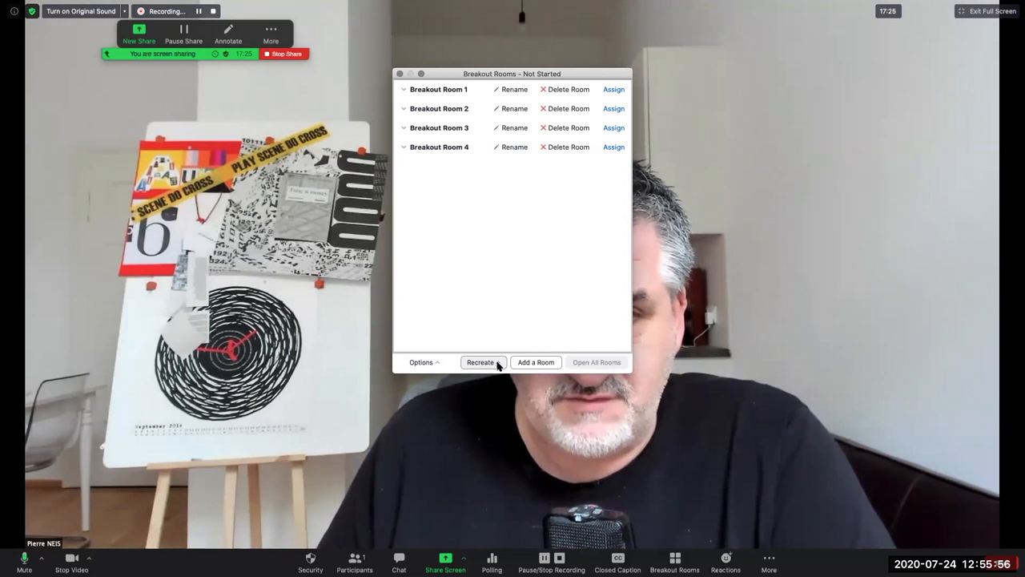
Recreate the breakout rooms as one room, then check Options and close them
{"action": "left_click", "coordinate": [481, 362]}
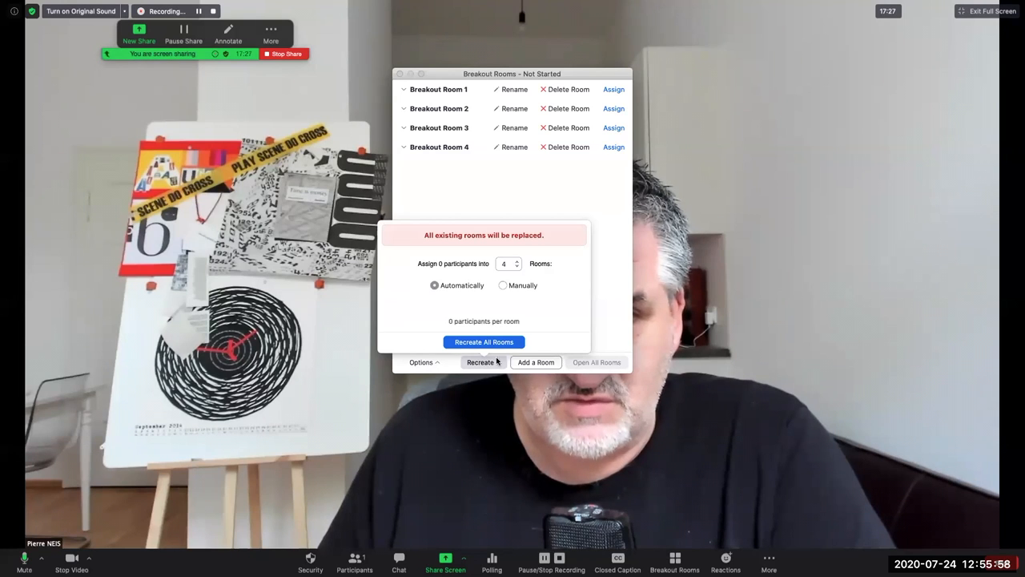
{"action": "left_click", "coordinate": [517, 267]}
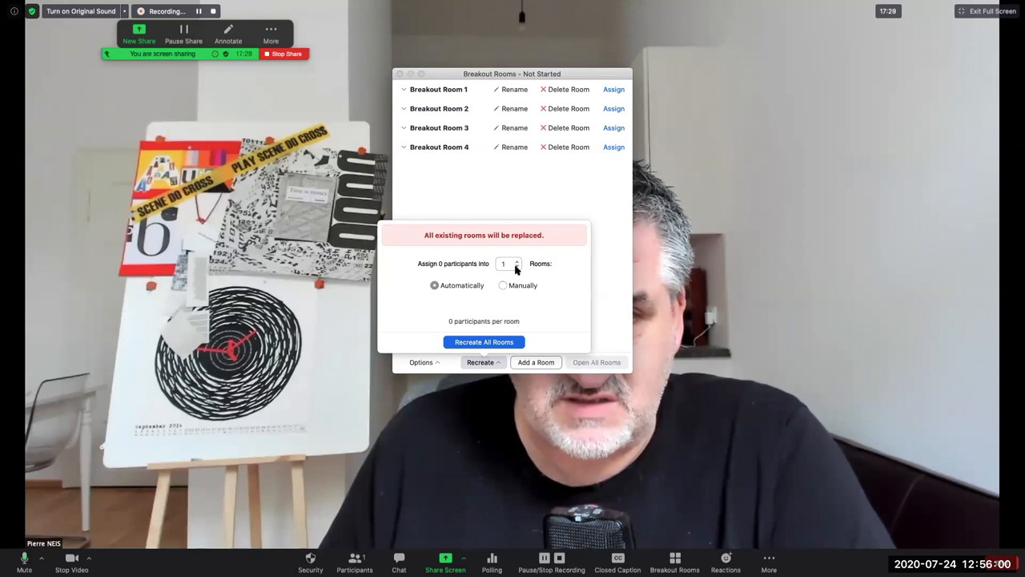
{"action": "left_click", "coordinate": [484, 342]}
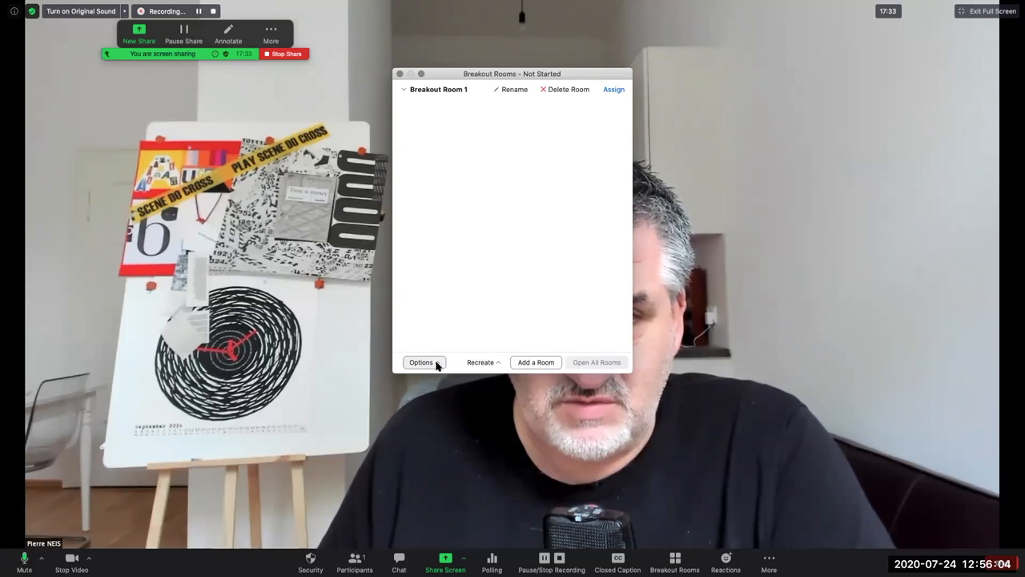
{"action": "left_click", "coordinate": [422, 362]}
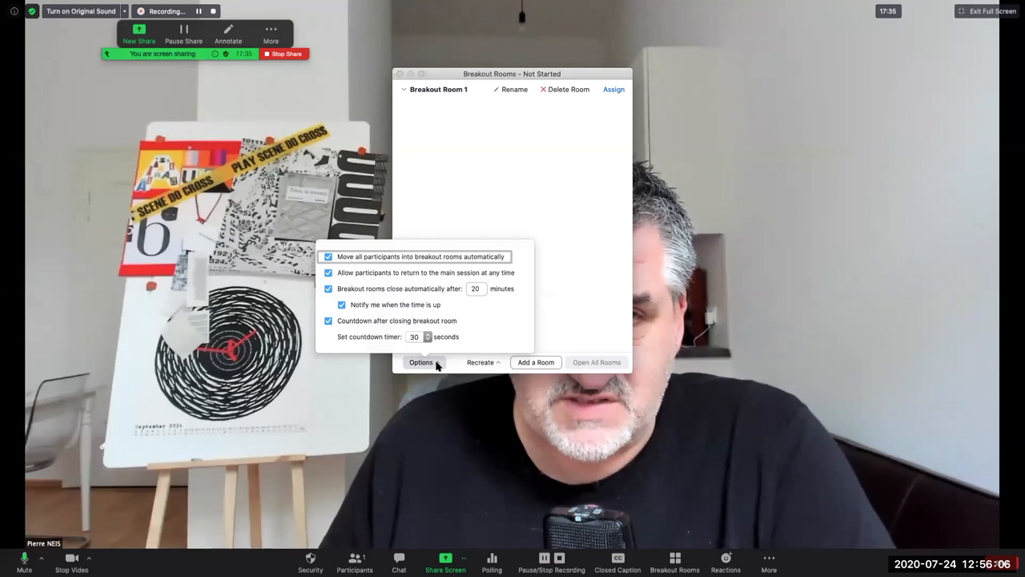
{"action": "left_click", "coordinate": [420, 362]}
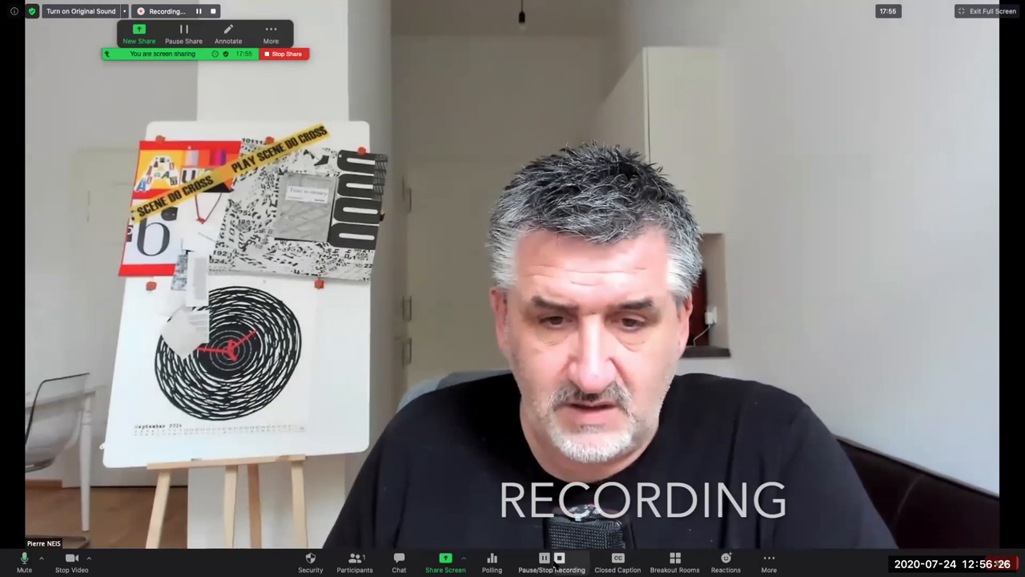
{"action": "mouse_move", "coordinate": [550, 561]}
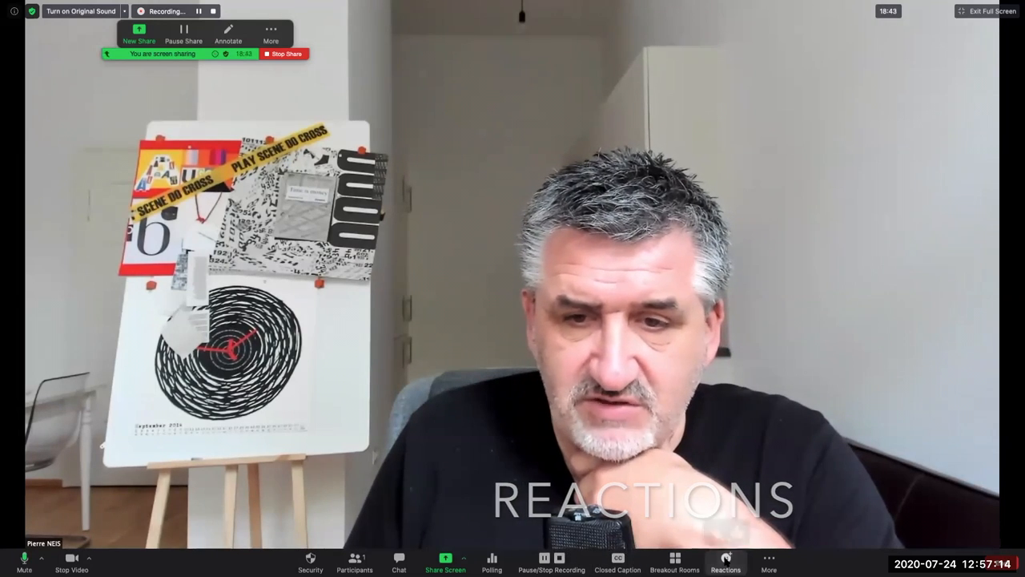
Choose Live on YouTube from the meeting toolbar's More menu
{"action": "left_click", "coordinate": [768, 563]}
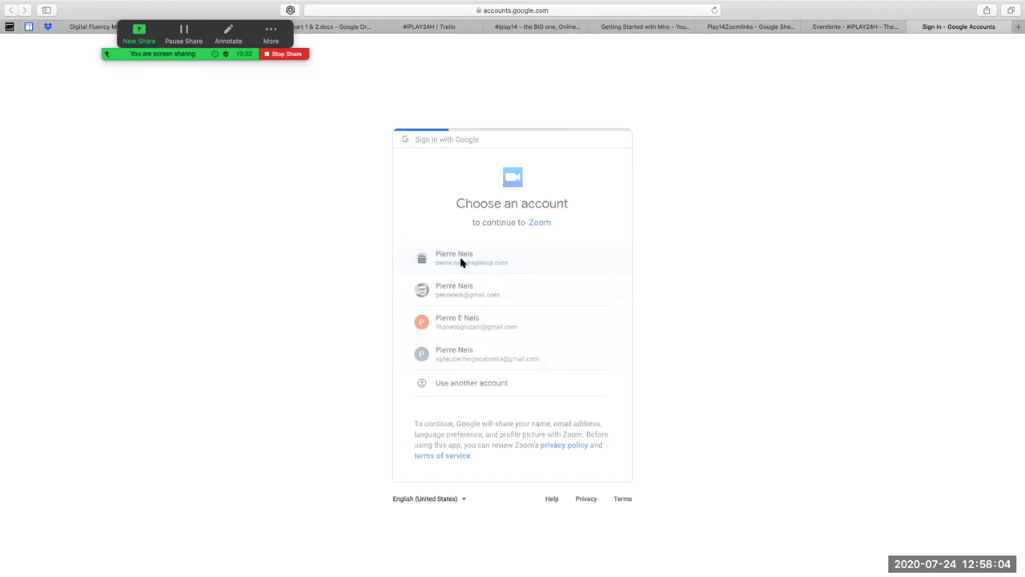
Continue with the first Google account, set the broadcast to Private, and go live
{"action": "left_click", "coordinate": [455, 258]}
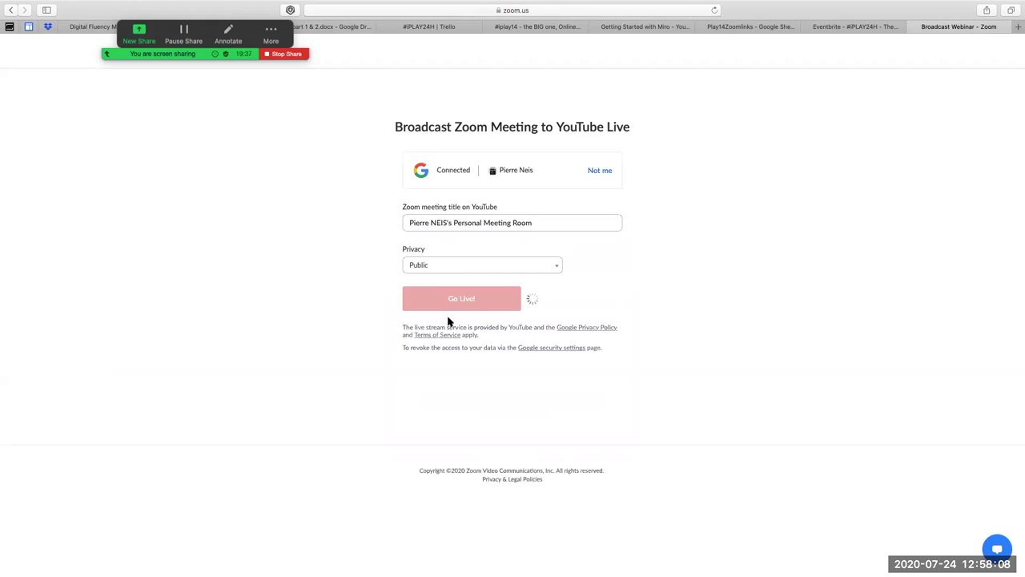
{"action": "left_click", "coordinate": [482, 264]}
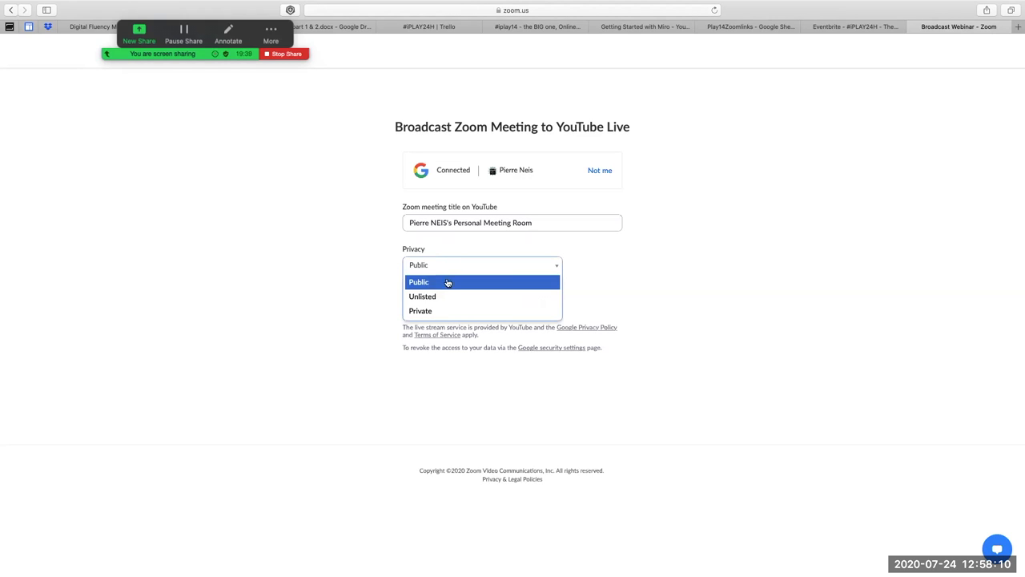
{"action": "left_click", "coordinate": [420, 311]}
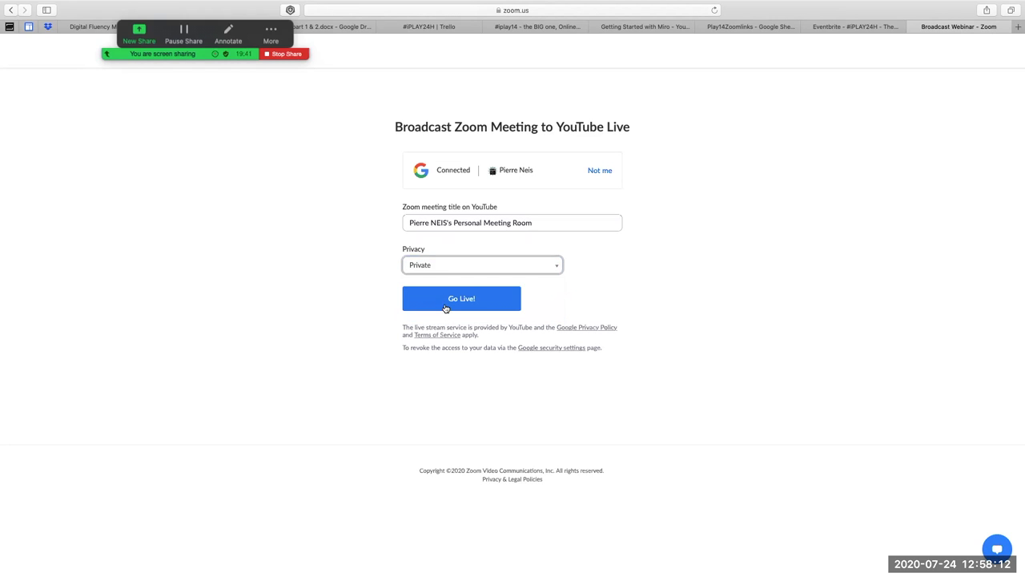
{"action": "left_click", "coordinate": [461, 298]}
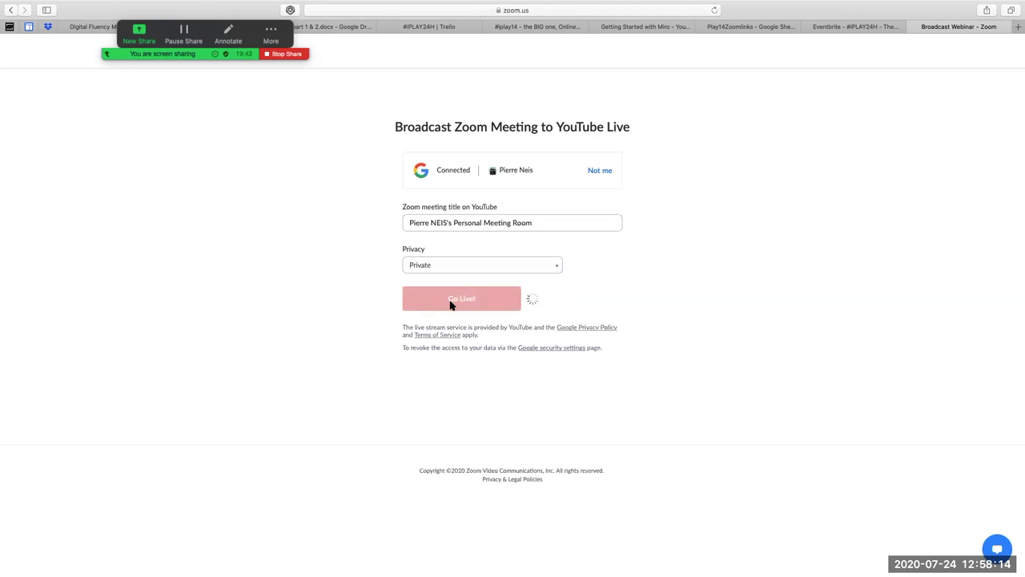
{"action": "left_click", "coordinate": [462, 298]}
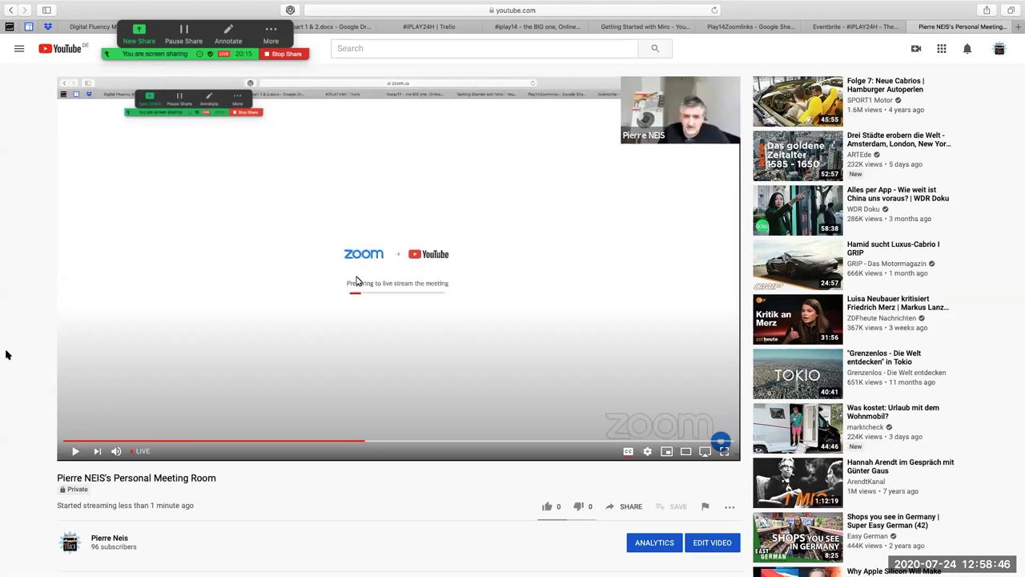
{"action": "mouse_move", "coordinate": [50, 360]}
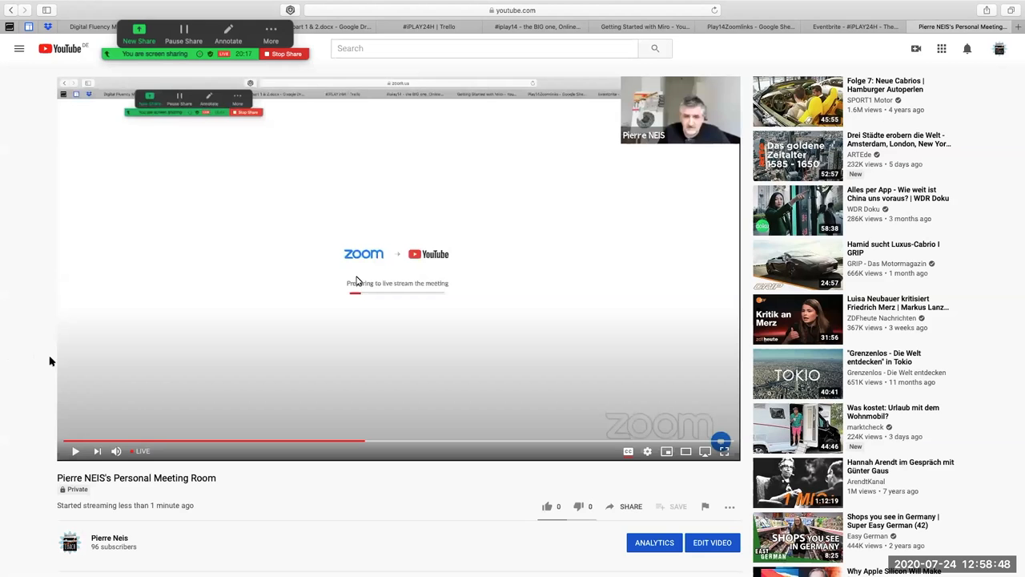